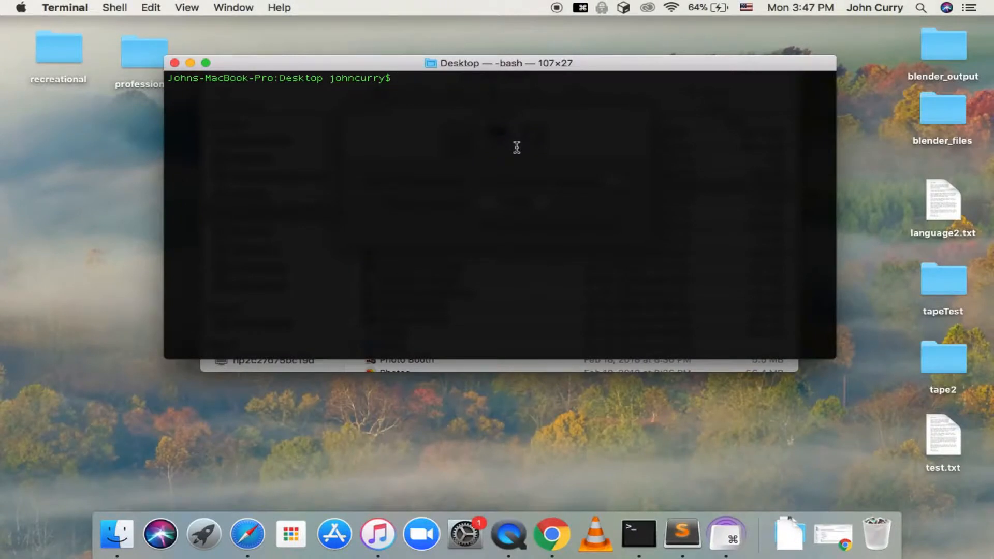
mouse_move(448, 178)
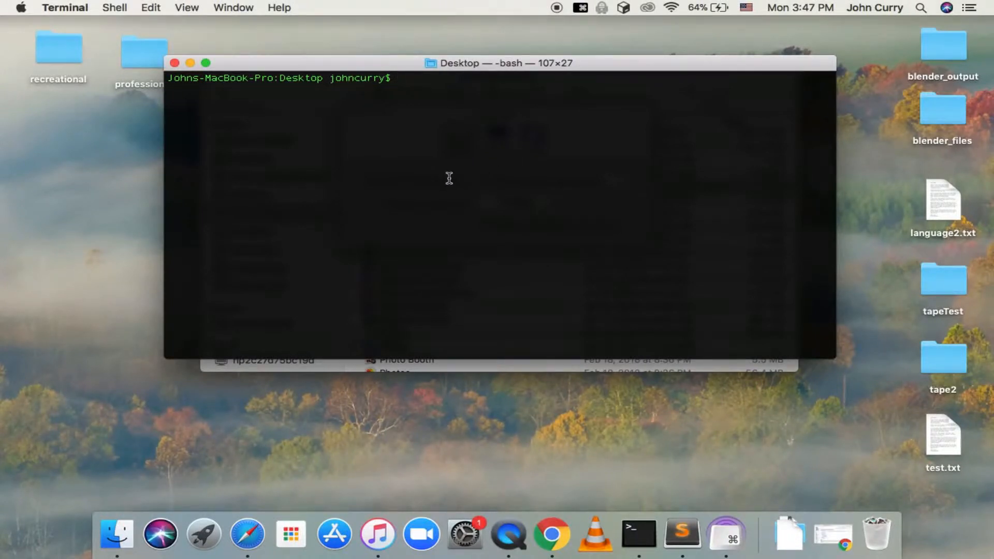
mouse_move(483, 104)
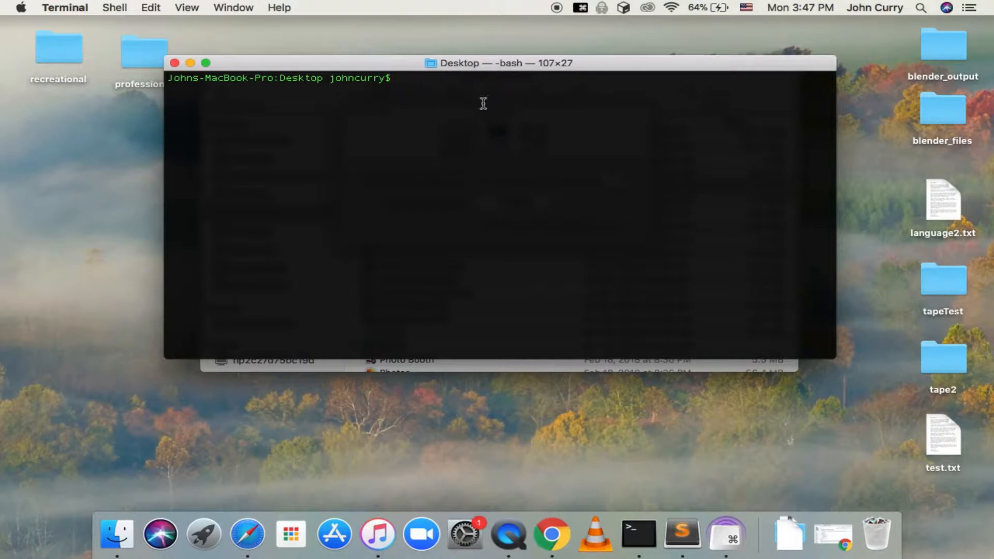
mouse_move(478, 100)
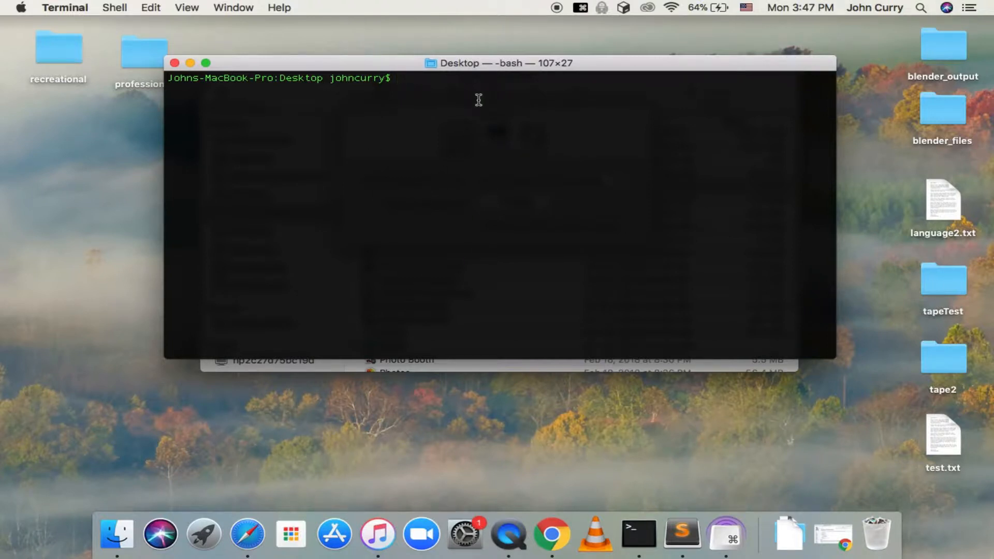
mouse_move(493, 210)
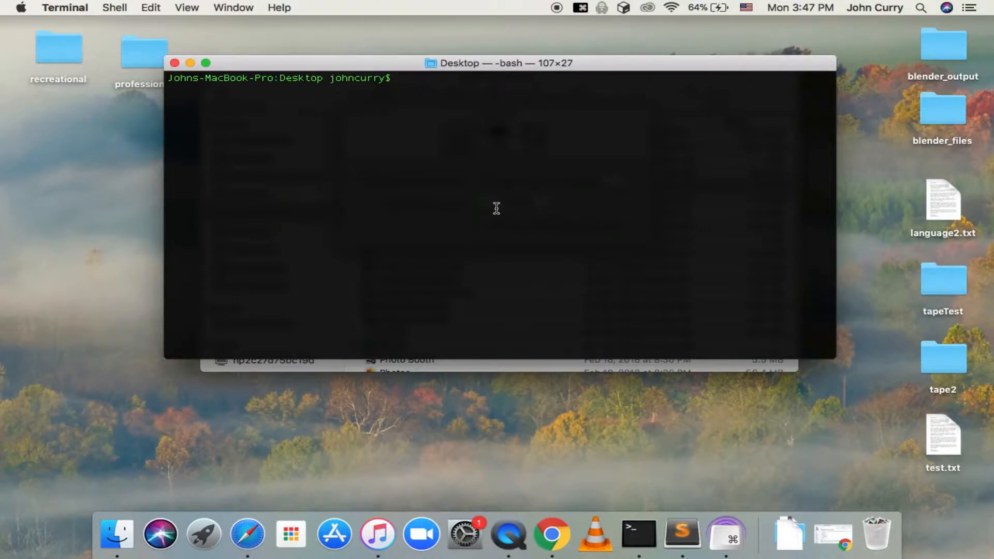
mouse_move(476, 245)
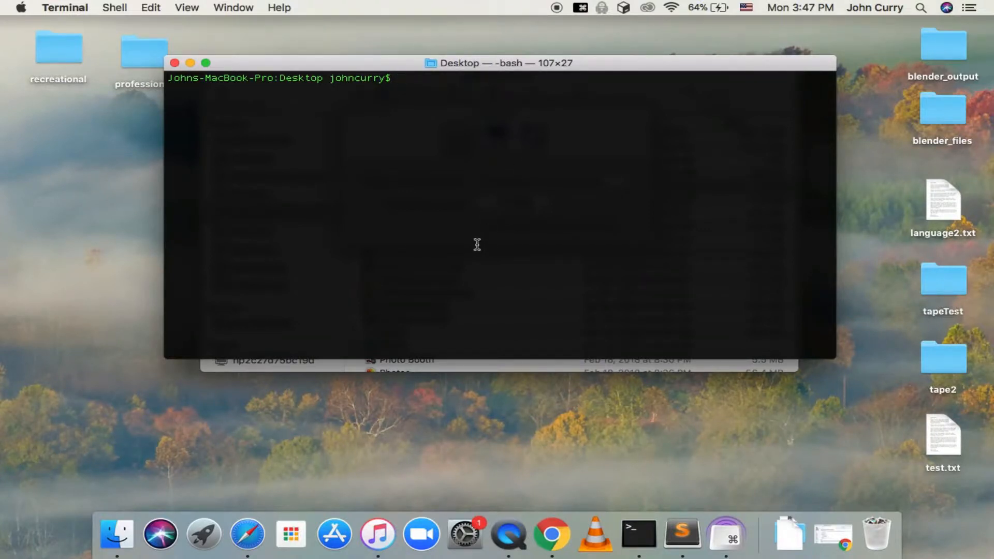
mouse_move(644, 86)
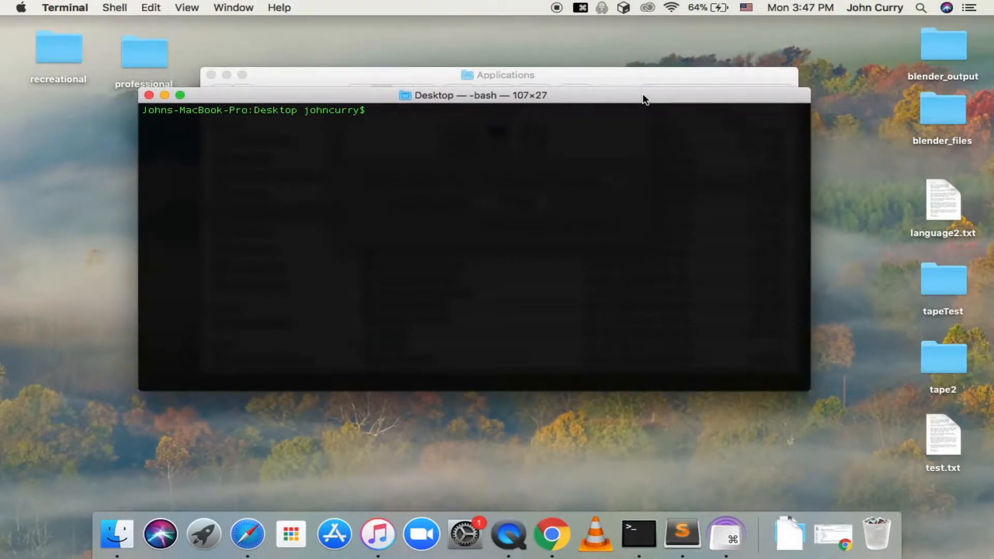
- Start vi on a new file named example.txt from the Desktop bash prompt
text(vi)
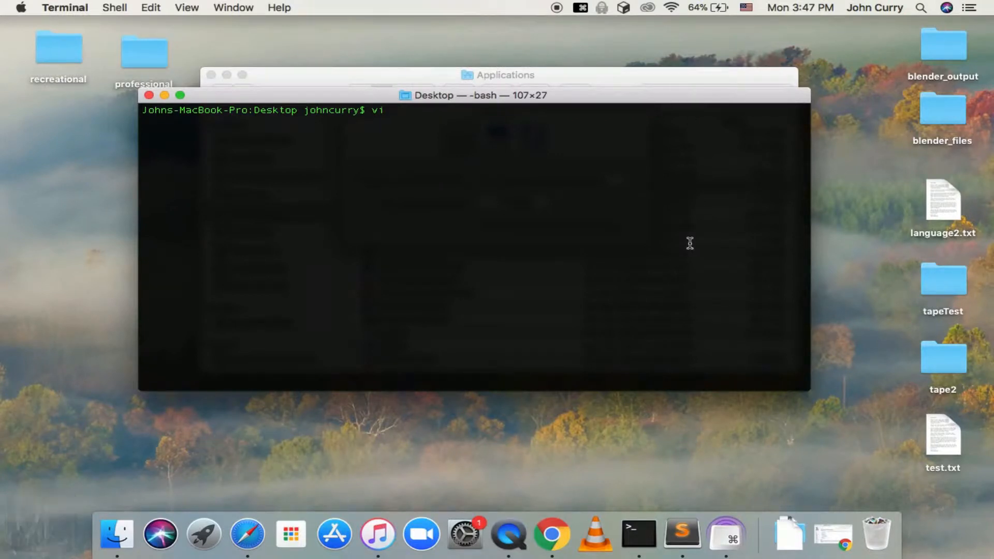
text(ex)
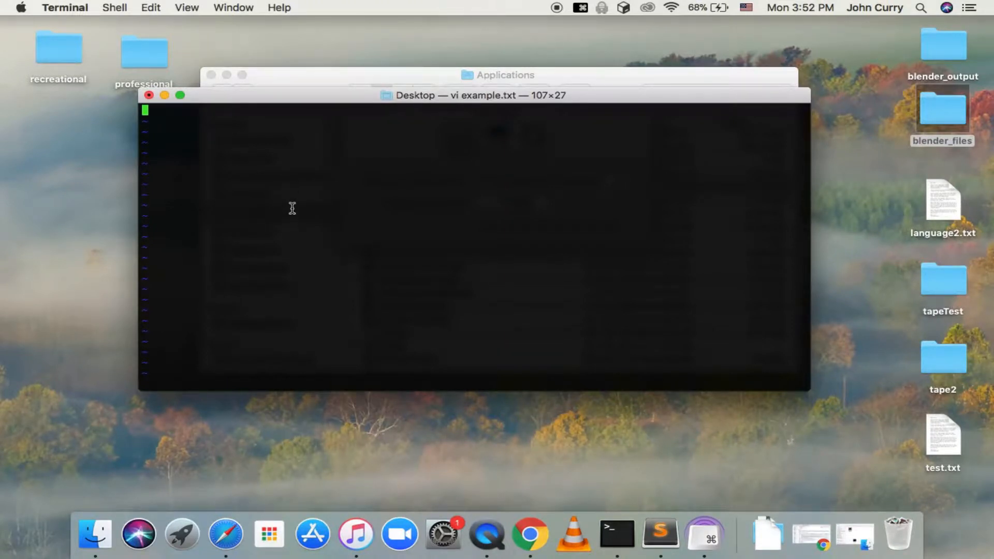
mouse_move(328, 184)
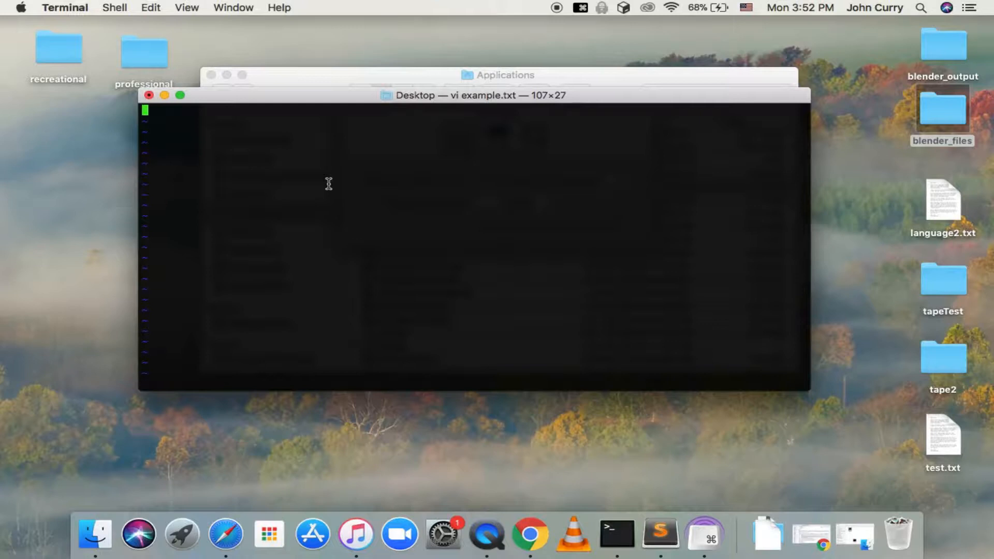
mouse_move(278, 107)
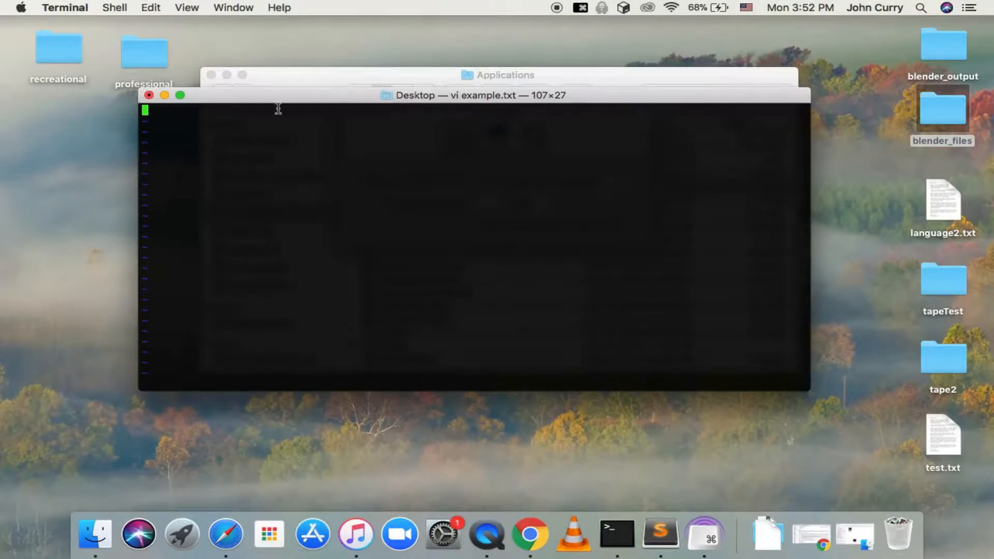
mouse_move(292, 177)
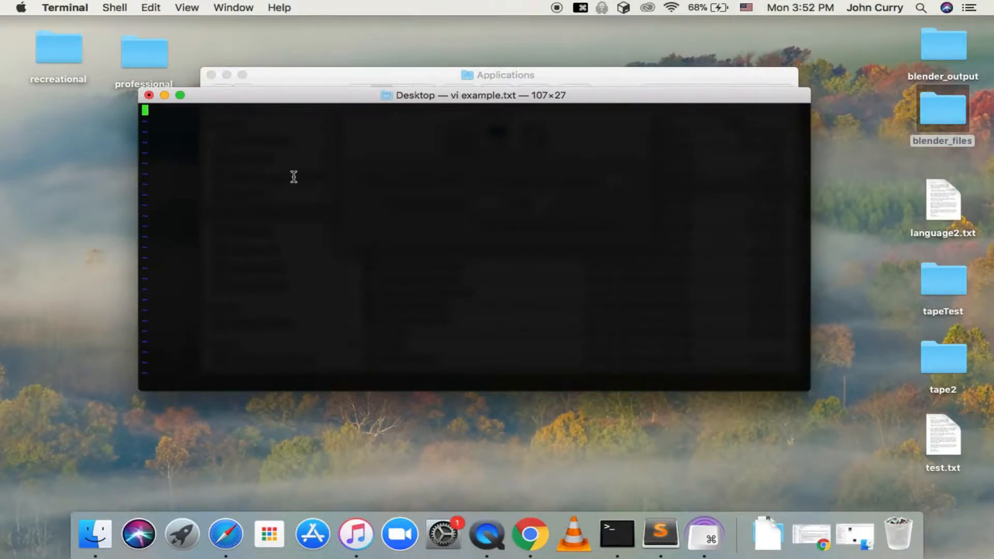
mouse_move(219, 193)
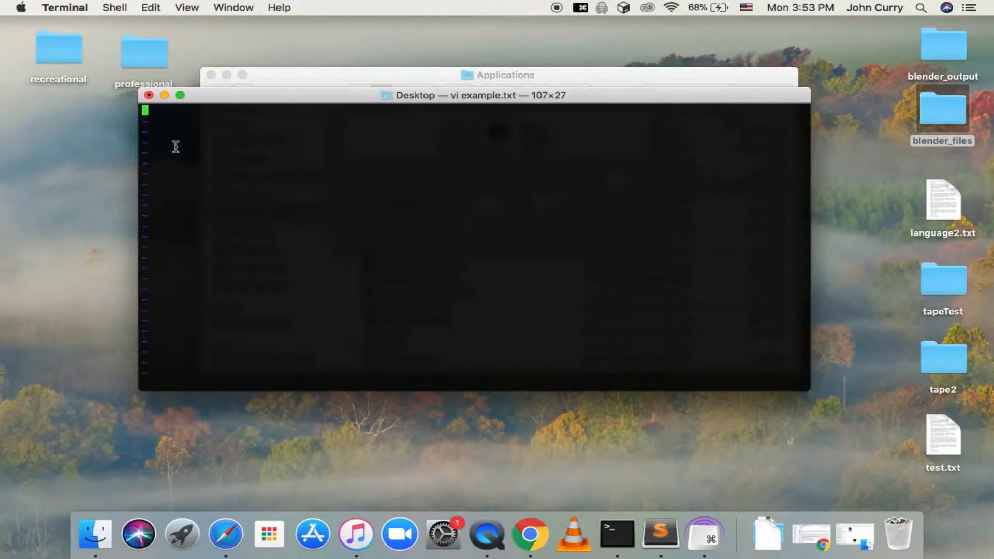
mouse_move(237, 178)
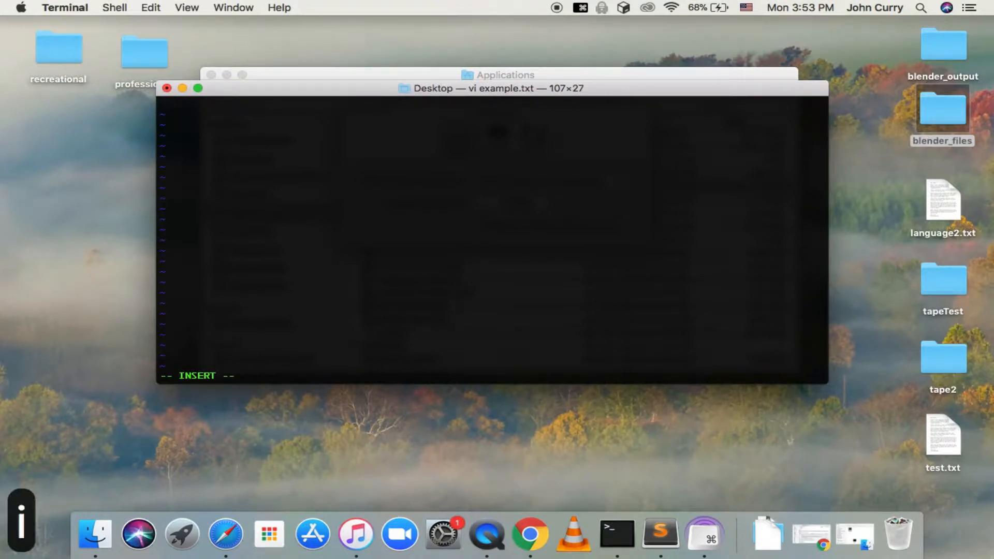
- Insert two lines of random letters (asdflkajsdlfkajs..., dfjaehnadflk) separated by a blank line
text(asdflkajsdlfkajs)
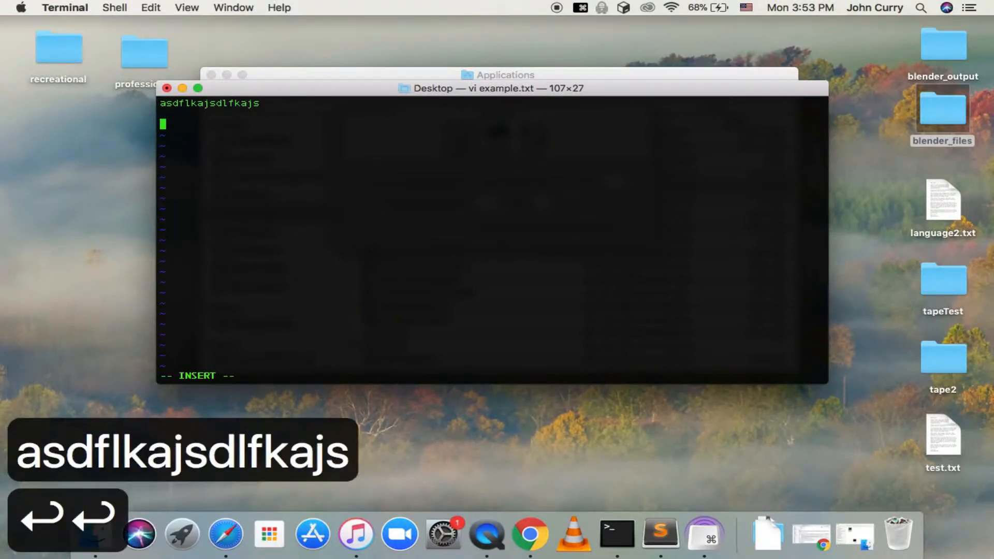
text(ajsj)
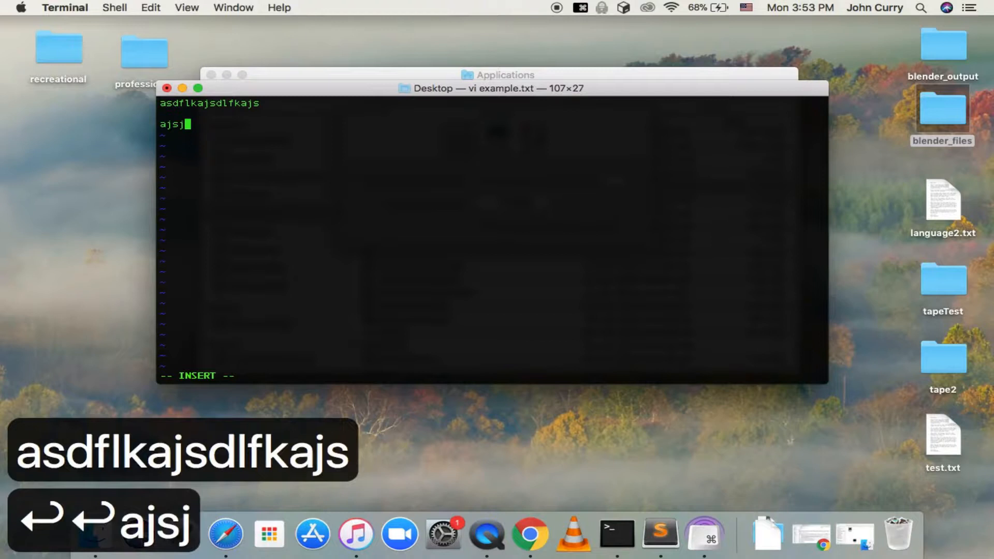
text(dfjaehnadflk)
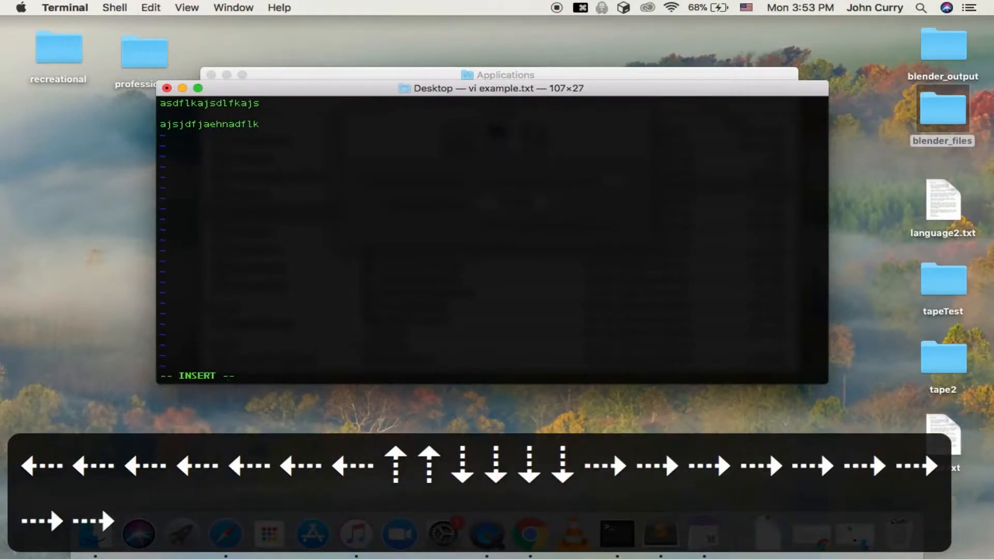
mouse_move(166, 175)
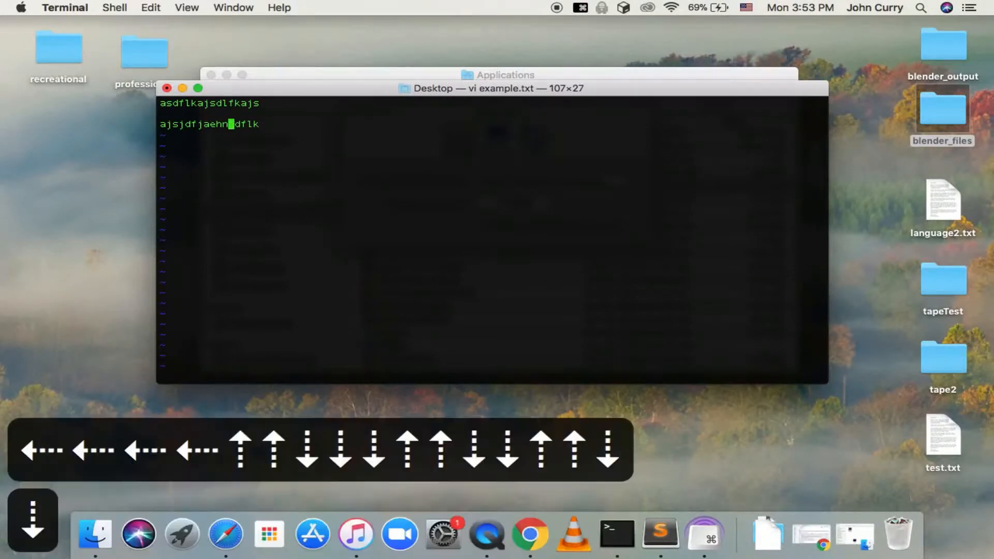
- Move the cursor within the text and leave insert mode for normal mode
key(h)
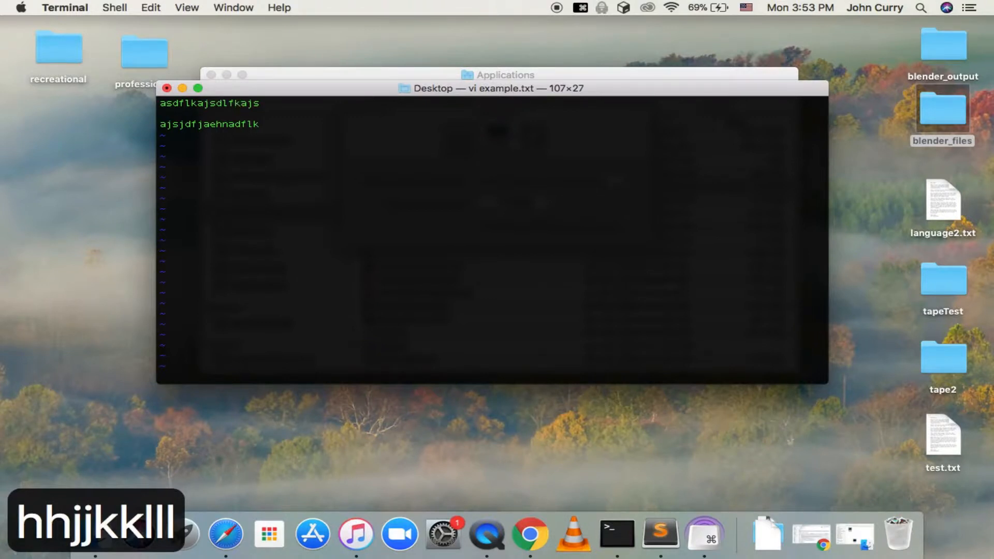
key(h)
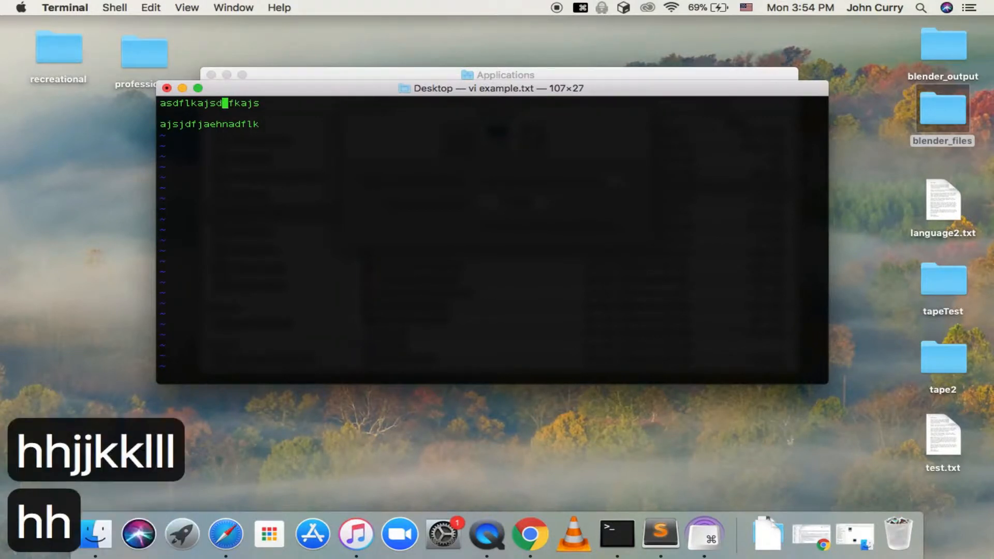
key(h)
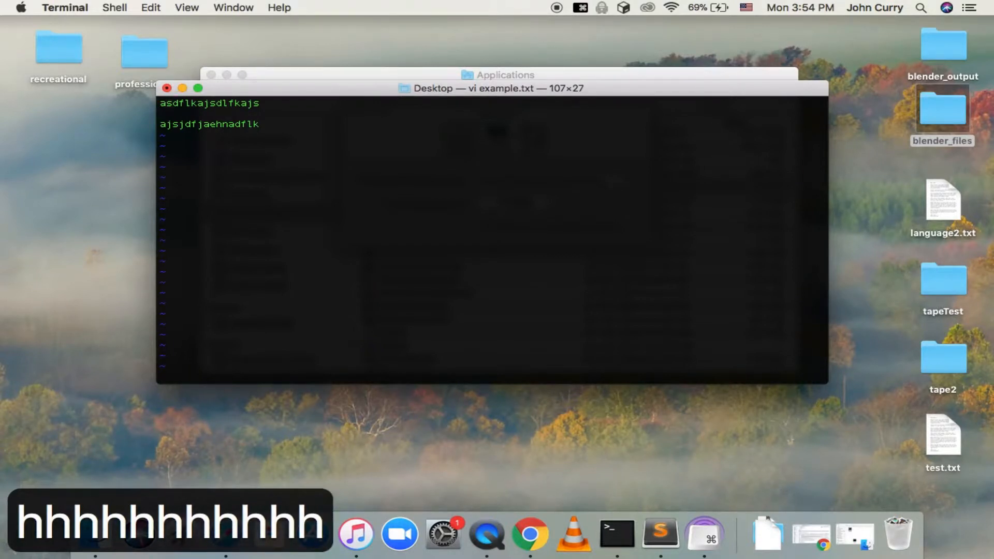
key(h)
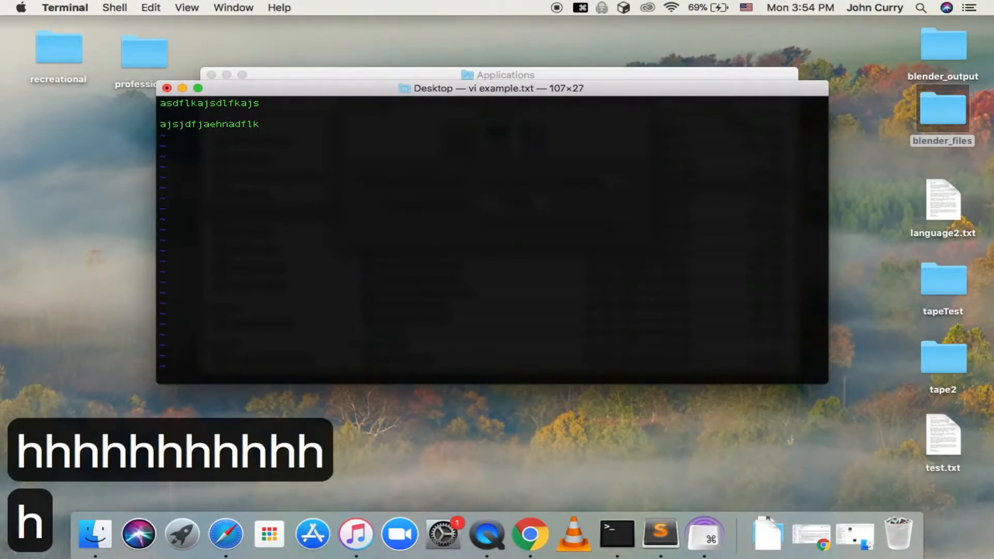
key(h)
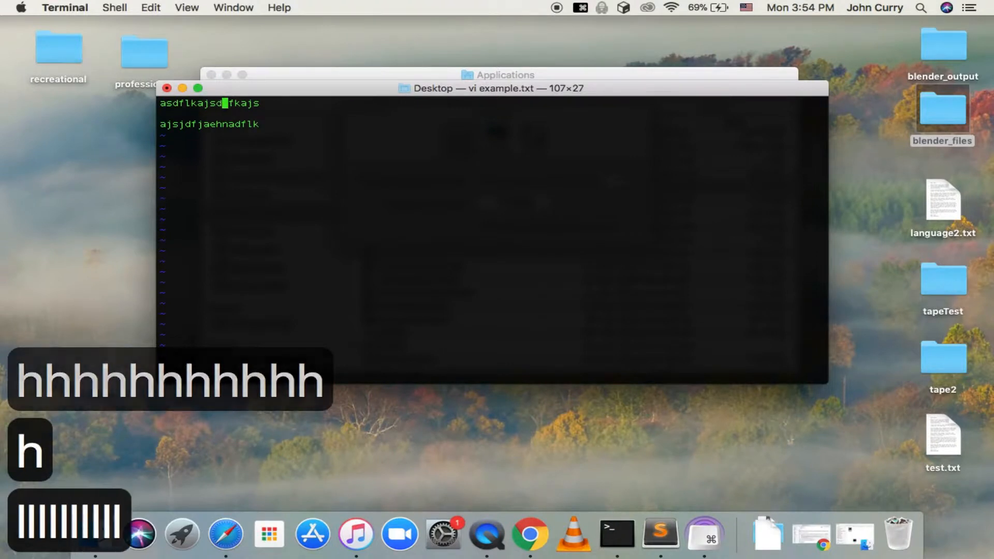
key(j)
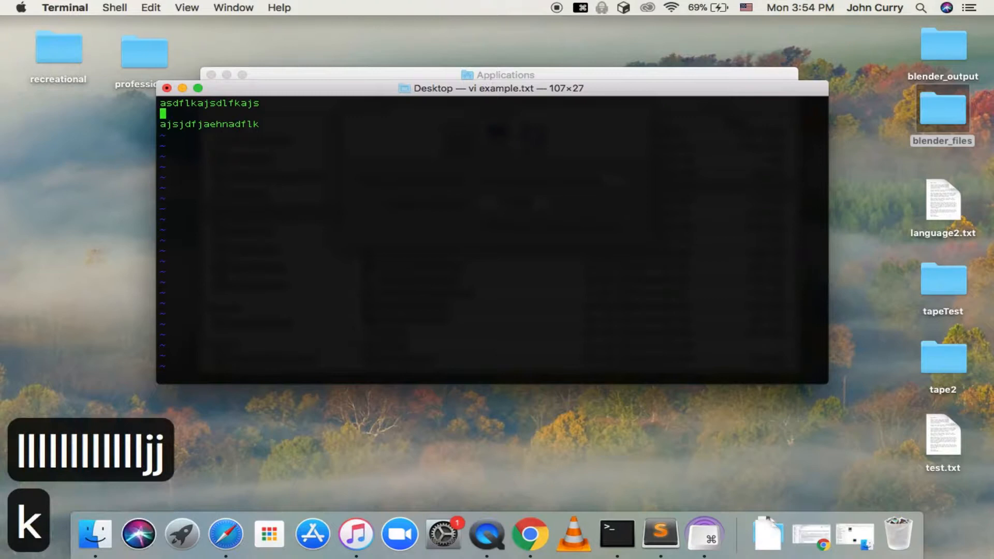
key(k)
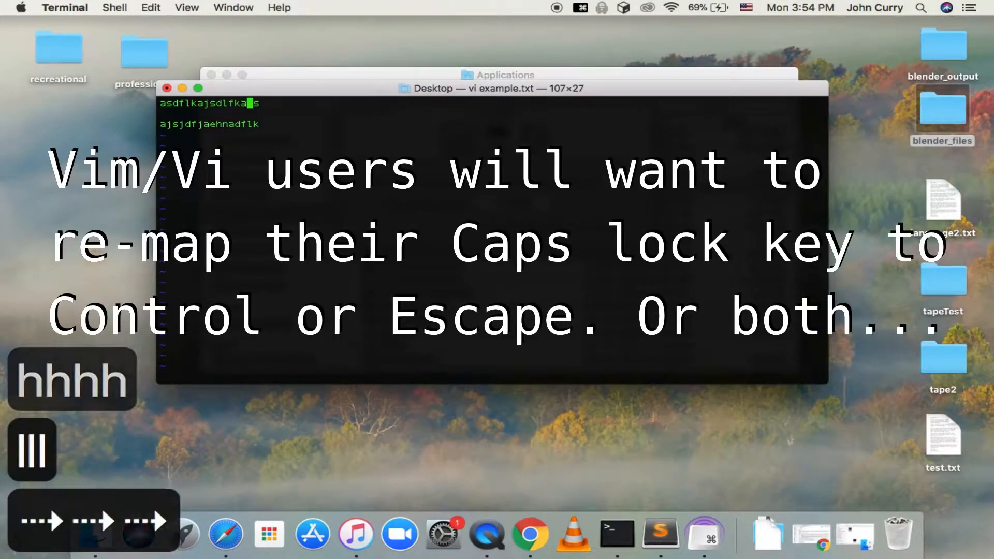
key(h)
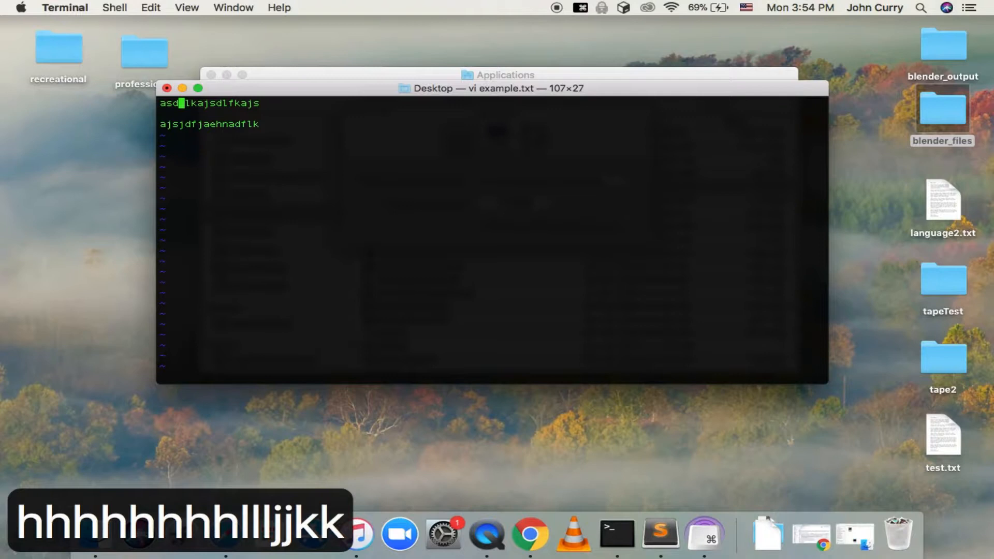
- Visually select most of the first line's text and yank it for pasting
key(h)
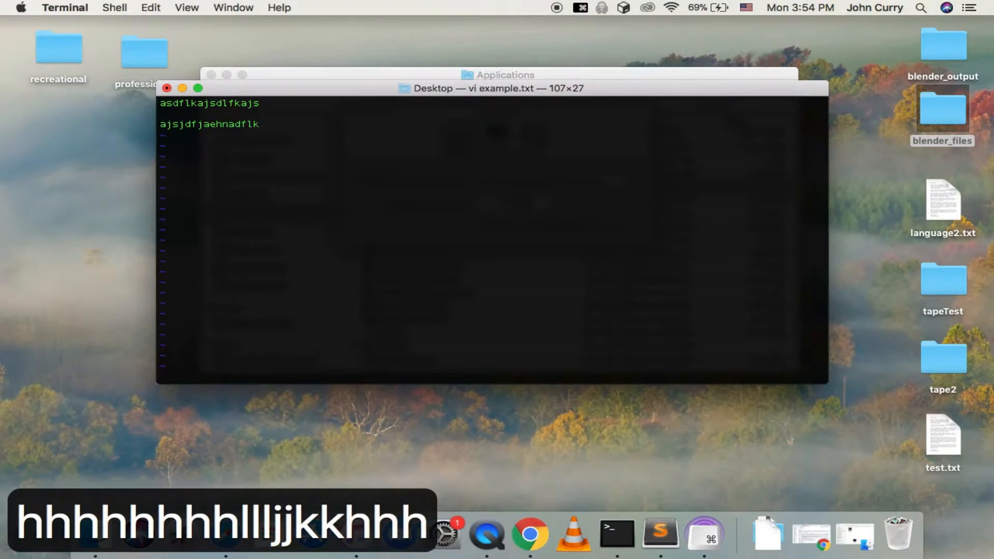
key(v)
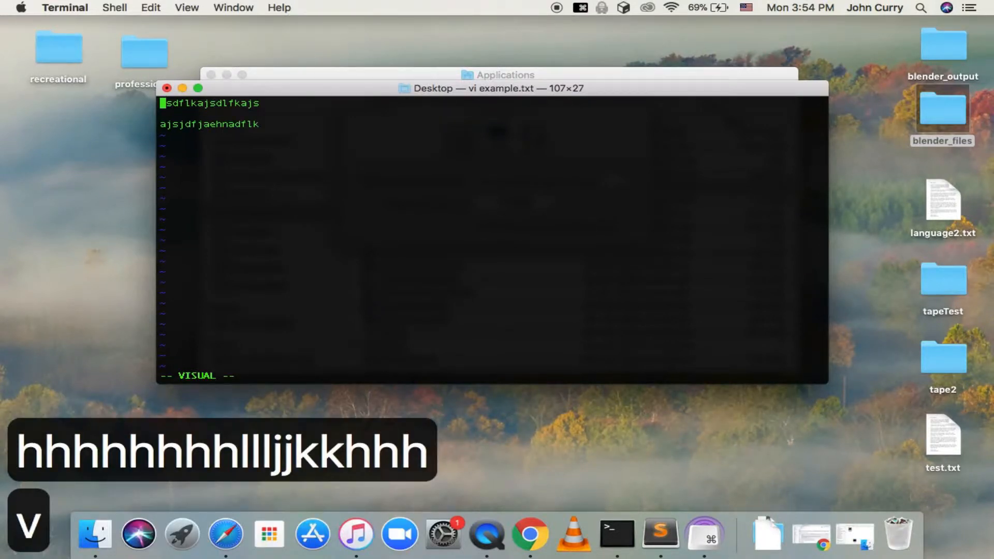
key(i)
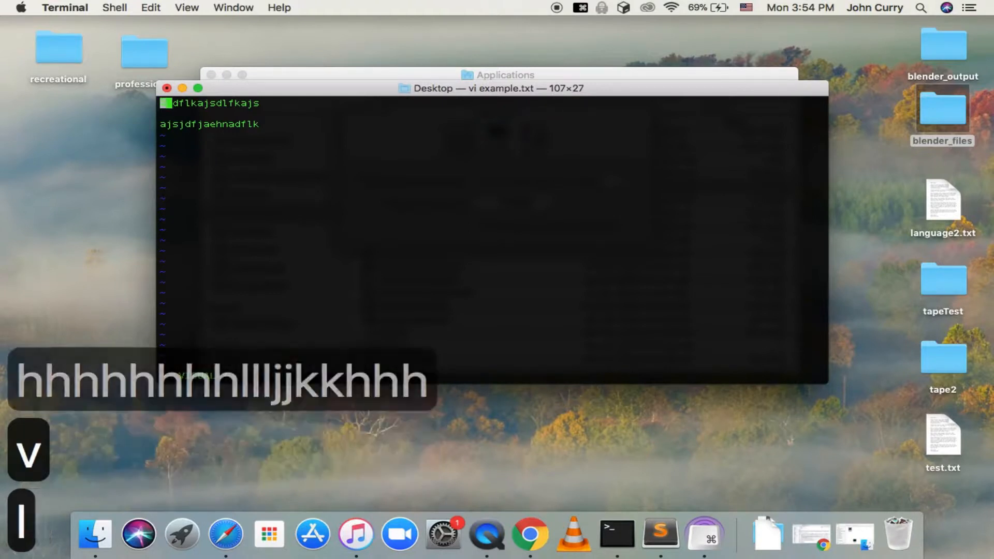
key(v)
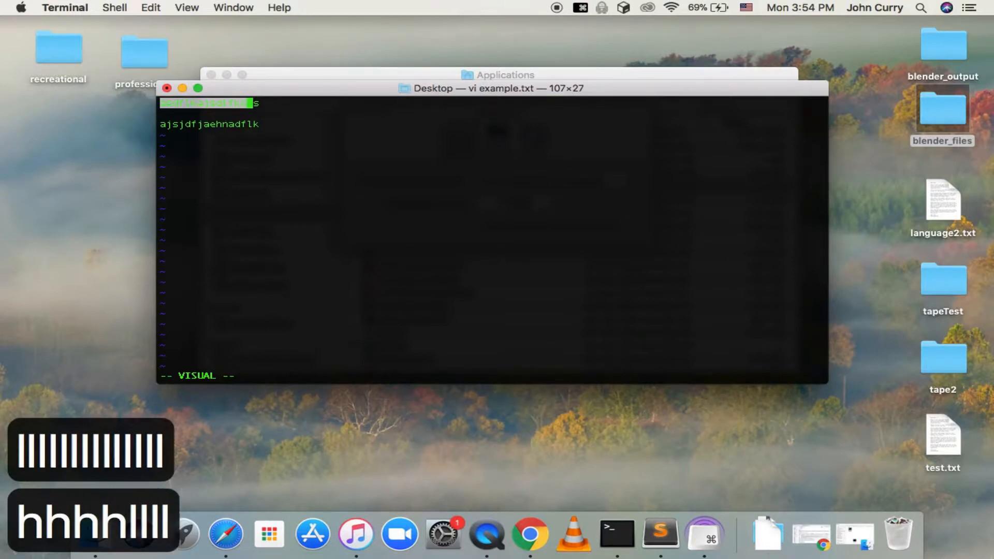
key(l)
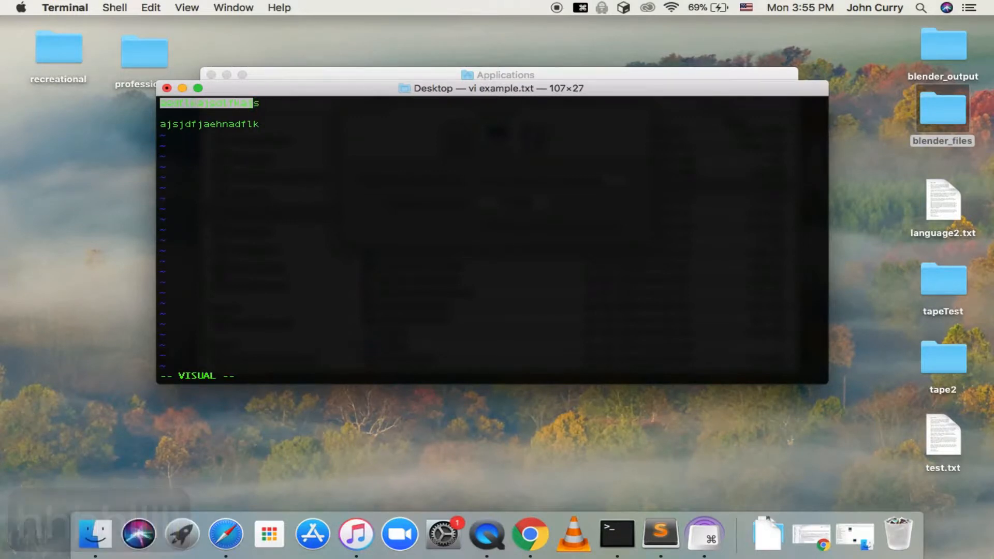
key(Escape)
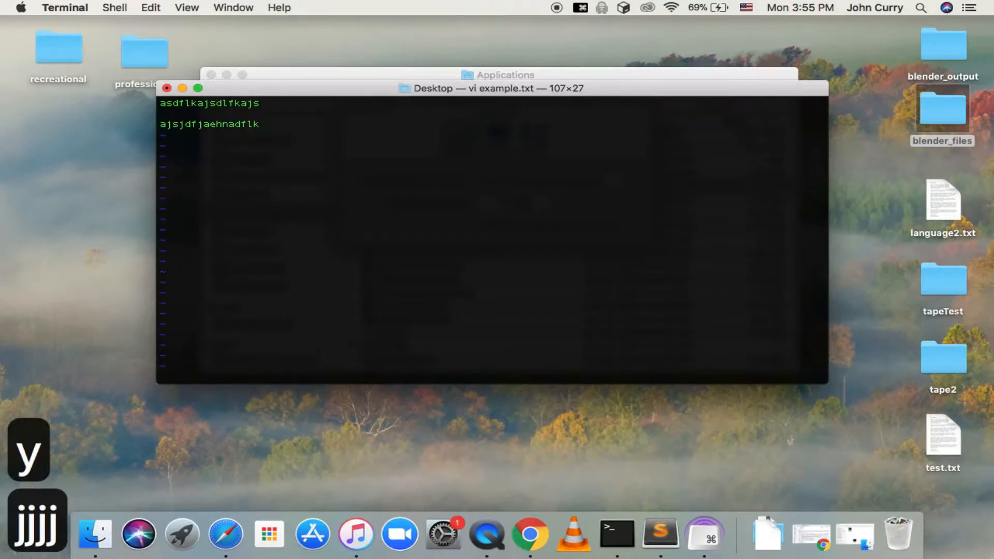
- Paste the yanked text and duplicated lines repeatedly until example.txt holds 24 lines, then save it
text(aasdflkajsdlfkajsasdflkajsdlfkajs)
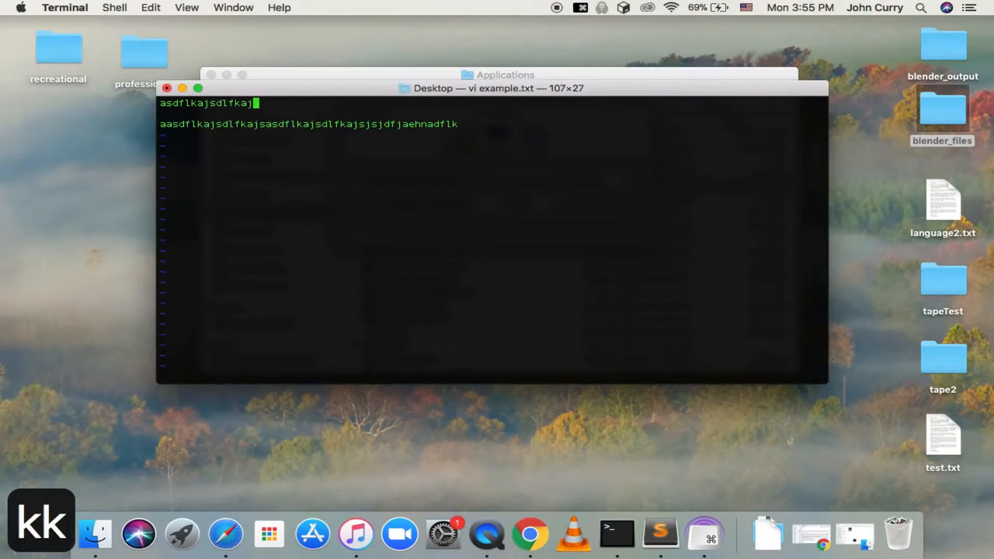
key(V)
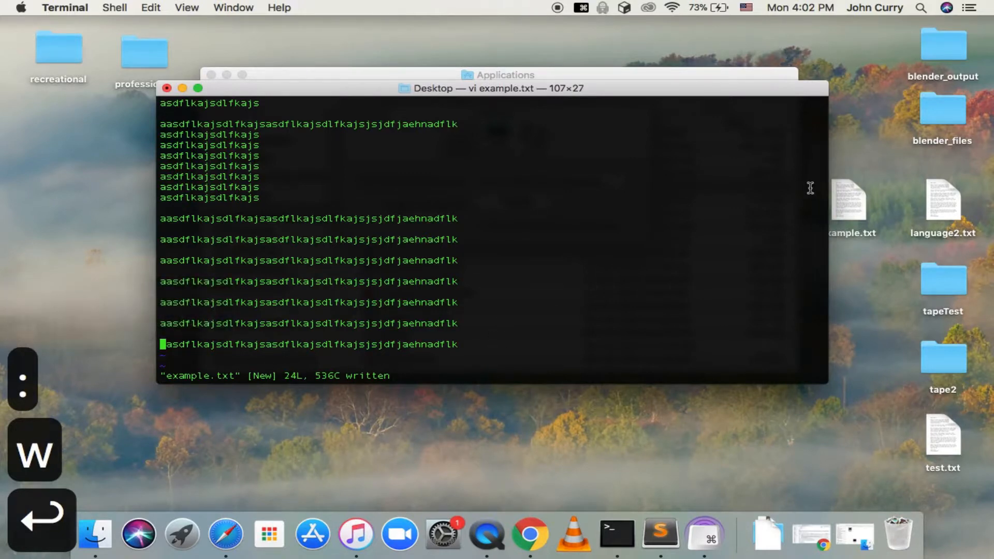
click(848, 203)
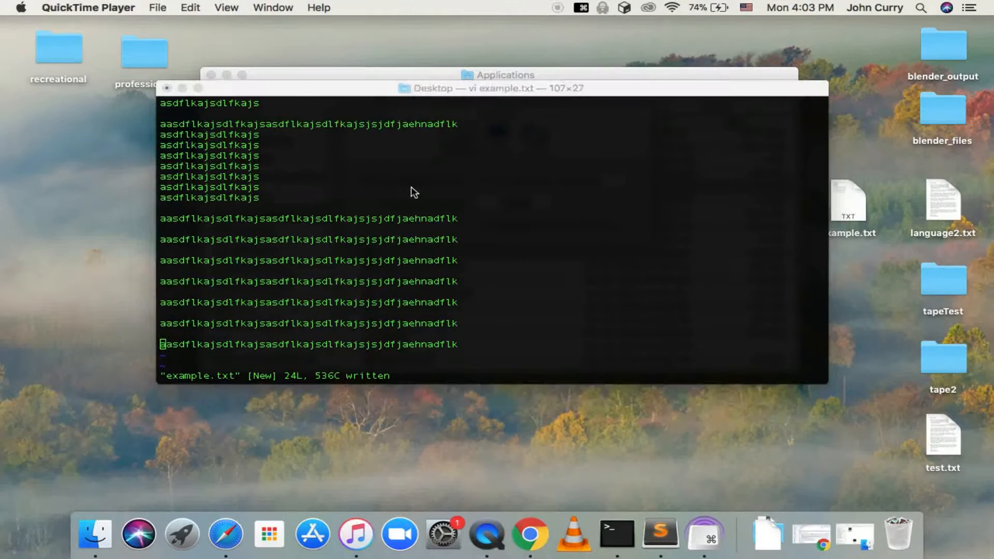
click(440, 276)
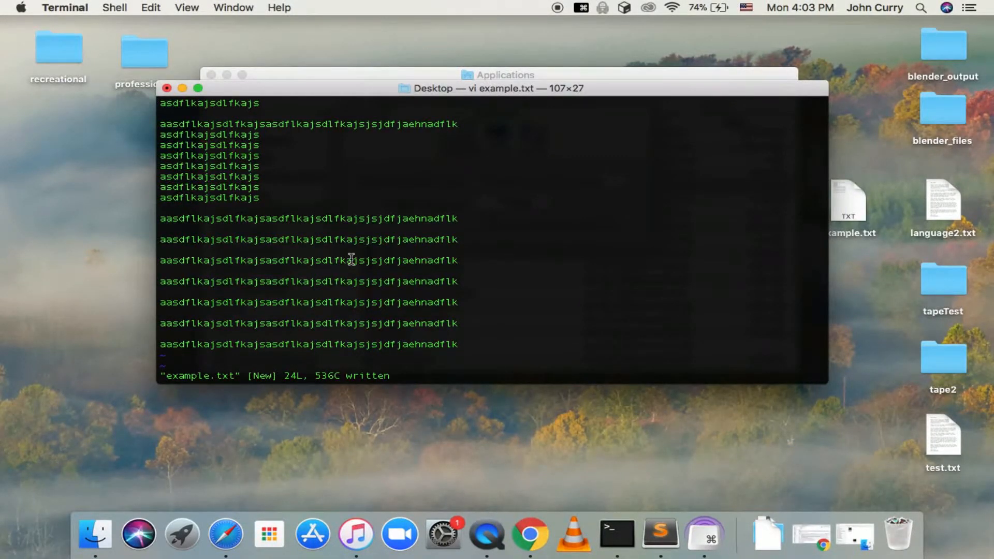
mouse_move(184, 344)
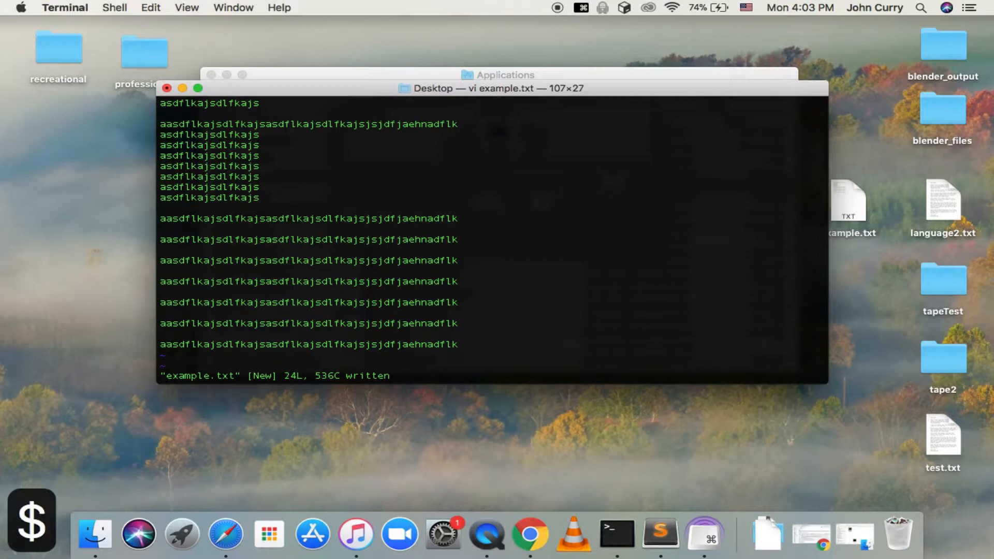
mouse_move(467, 333)
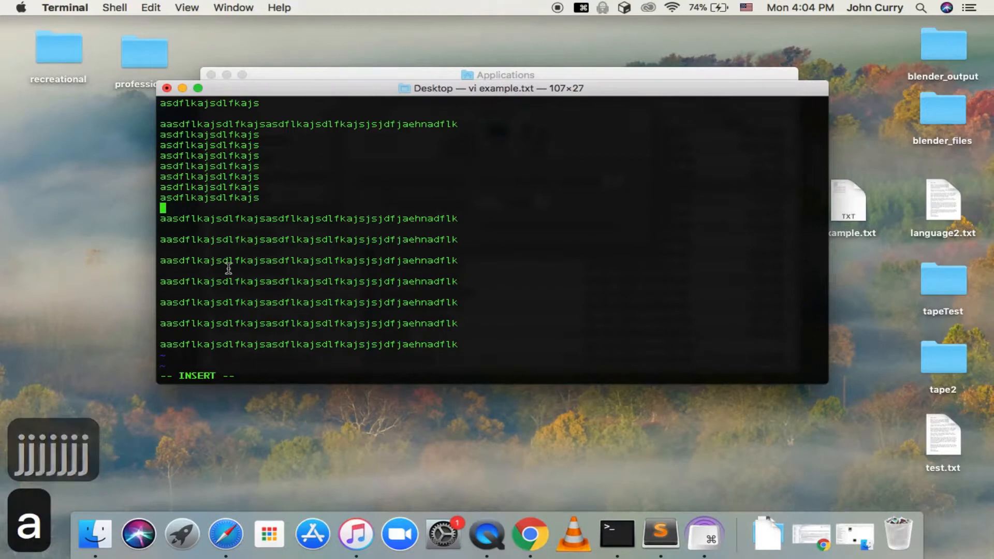
- Insert the word cat on blank lines and mid-way into a long line, then leave insert mode
text(cat)
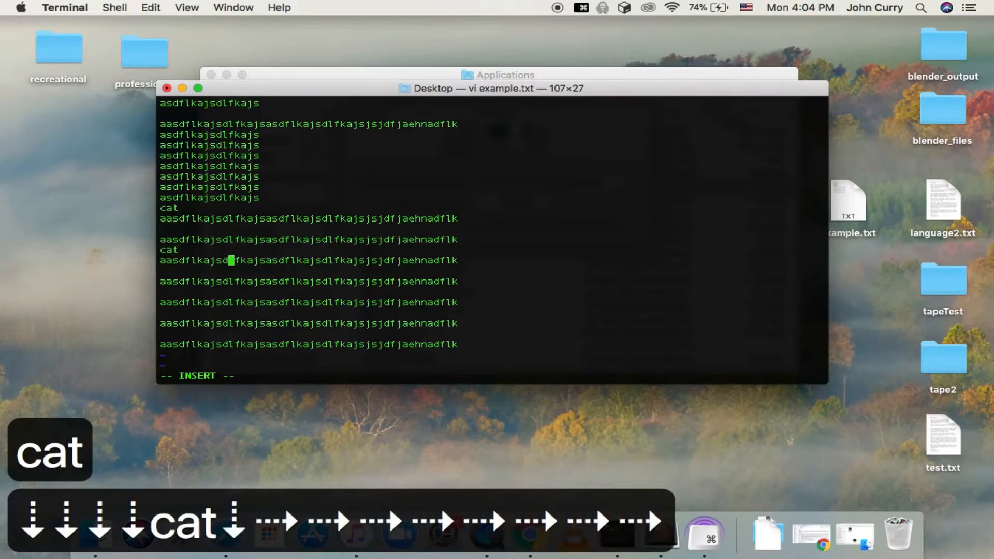
text(cat)
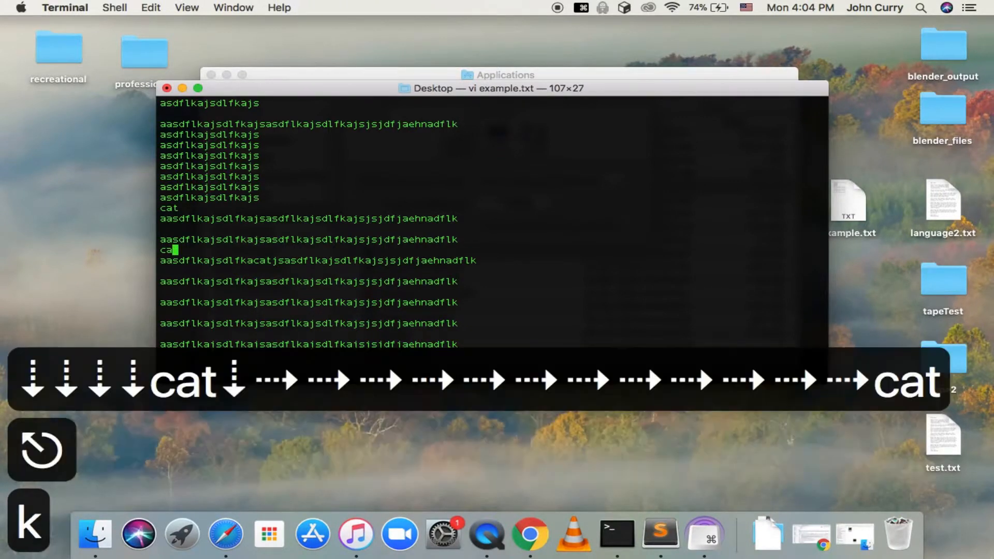
key(k)
text(/)
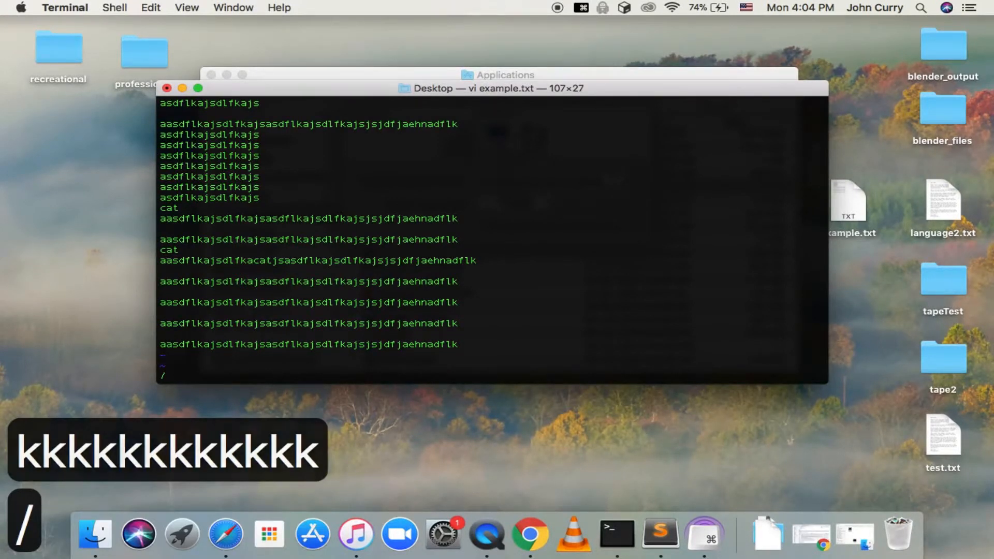
text(cat)
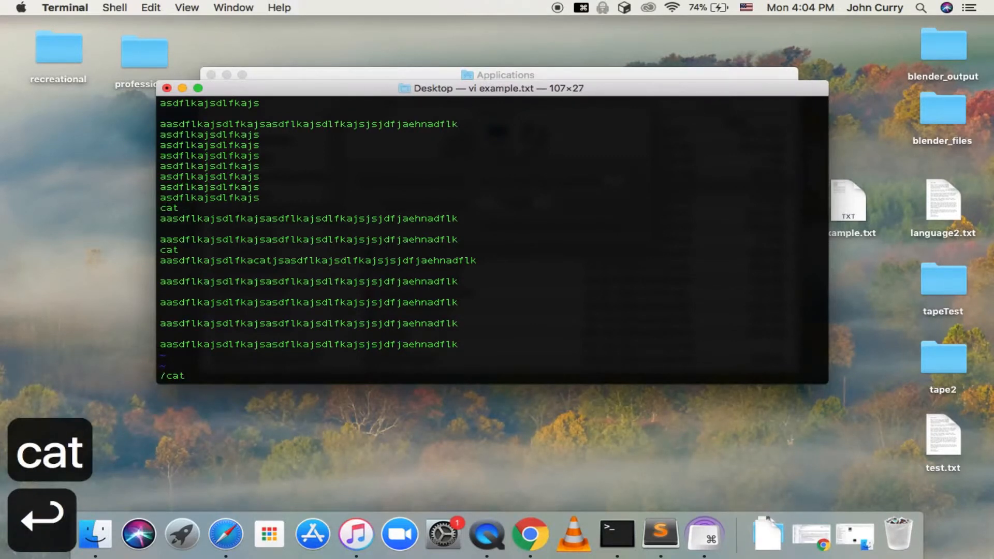
key(Return)
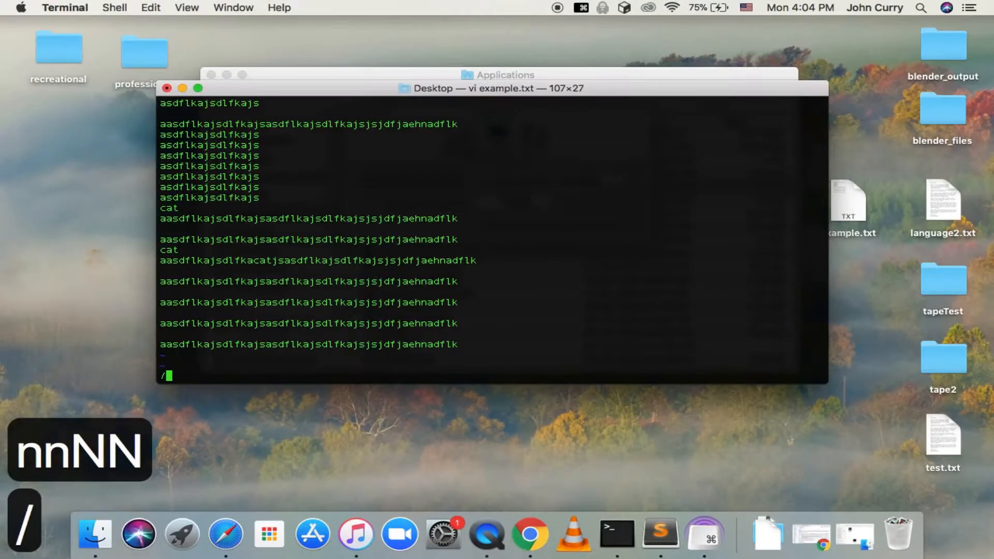
text(jaeh)
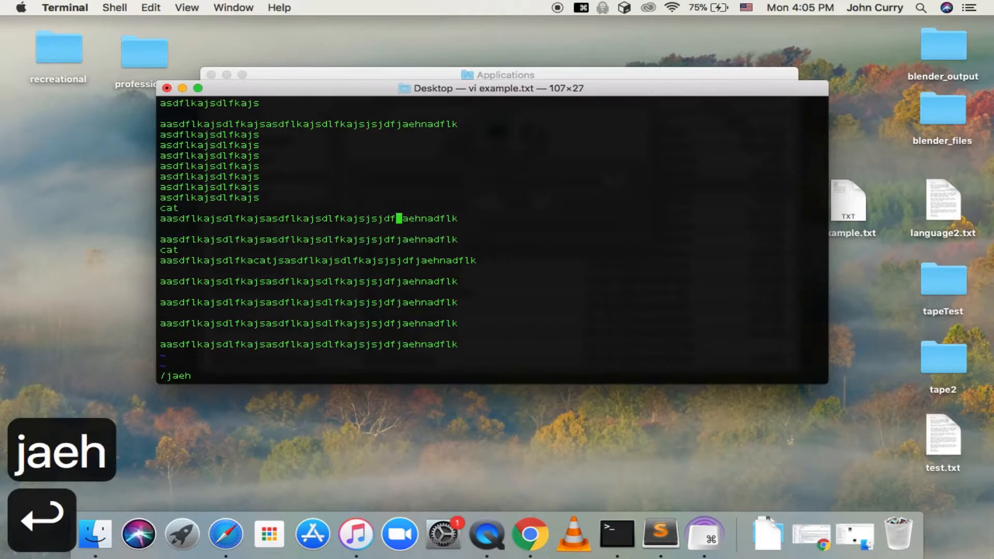
key(n)
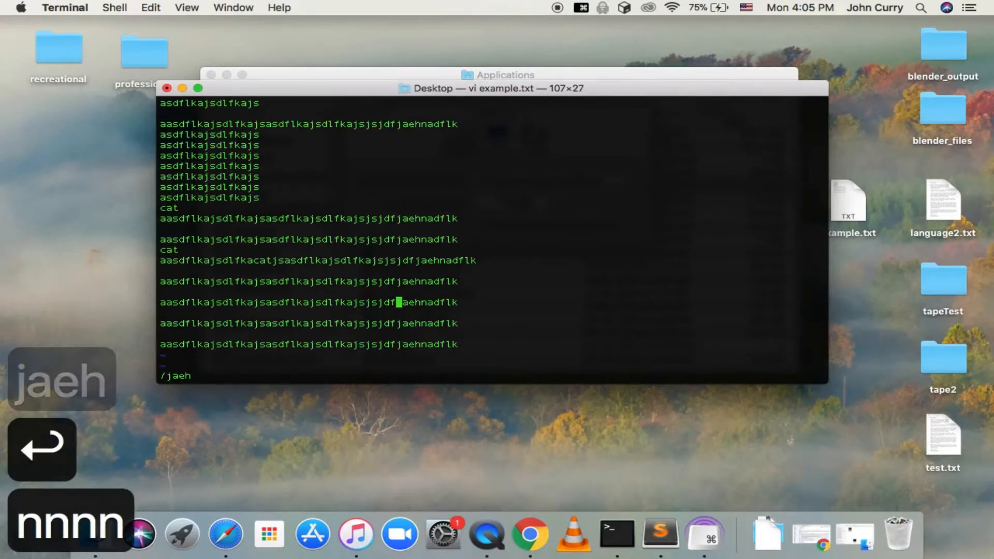
key(n)
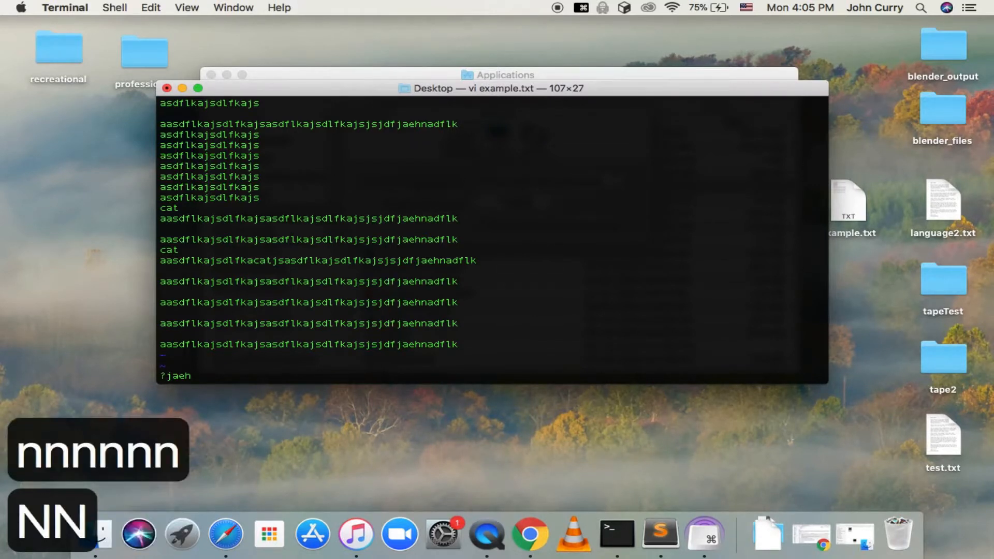
- Cancel the backward jaeh search and begin typing a new word on a fresh line near the end
key(n)
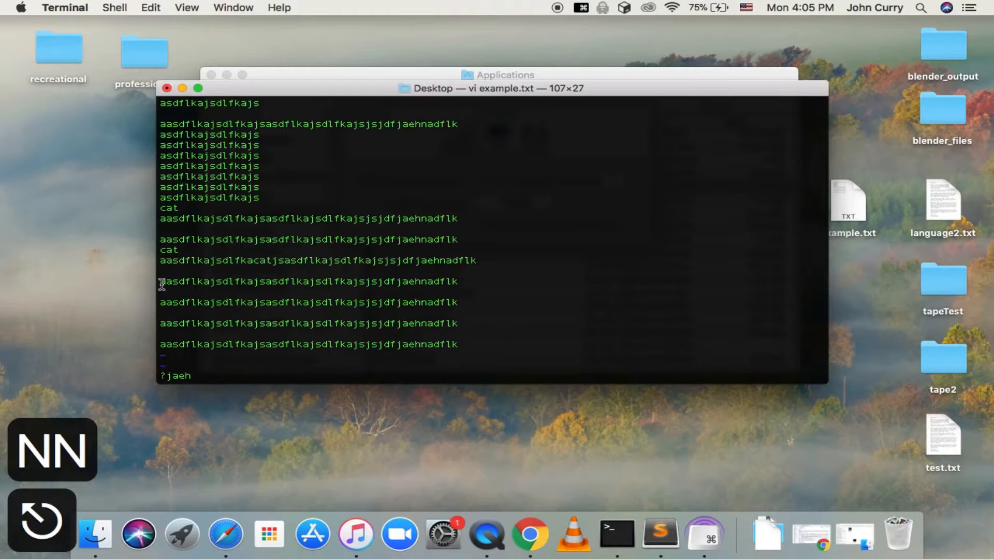
key(Return)
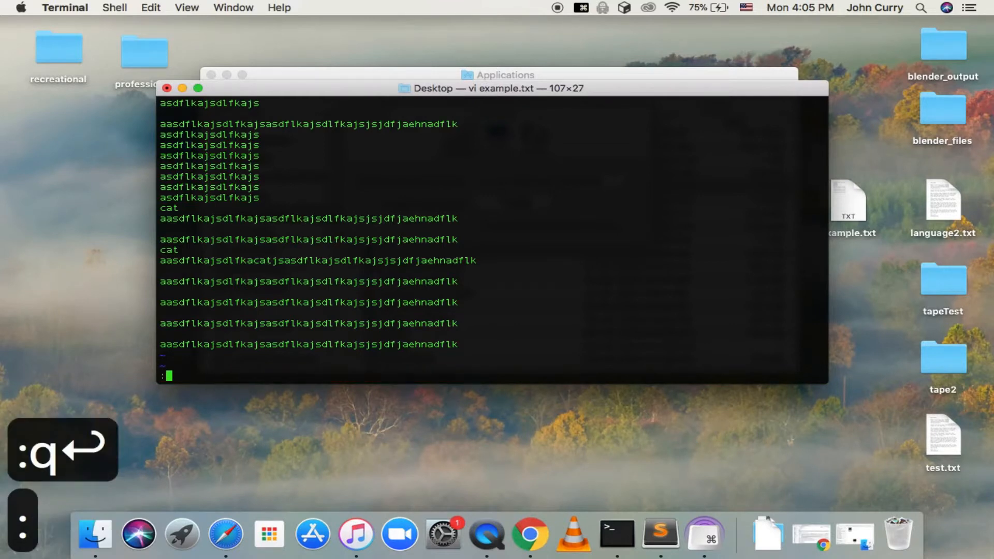
text(w)
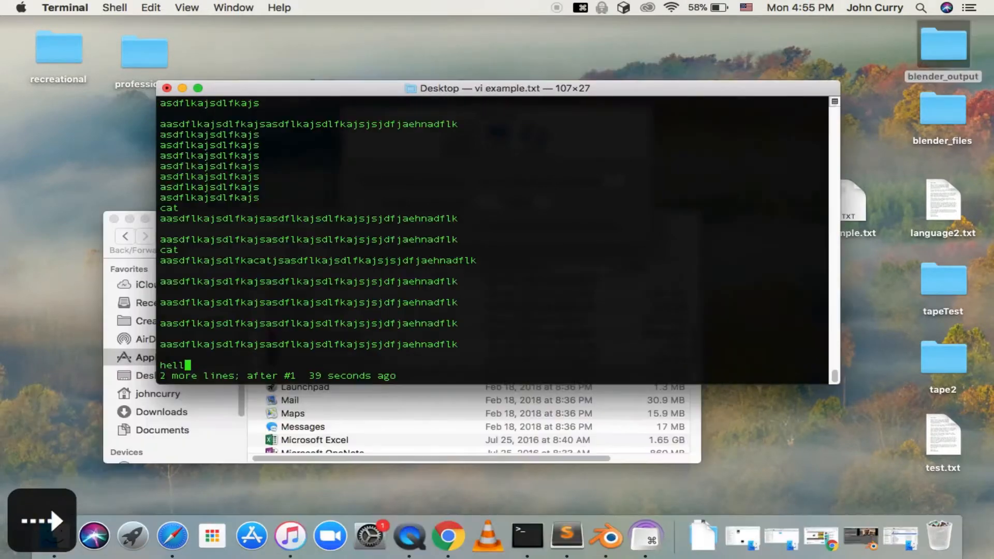
- Finish hello, add the line 'hello there how ya' below it, and attempt a redo
text(o)
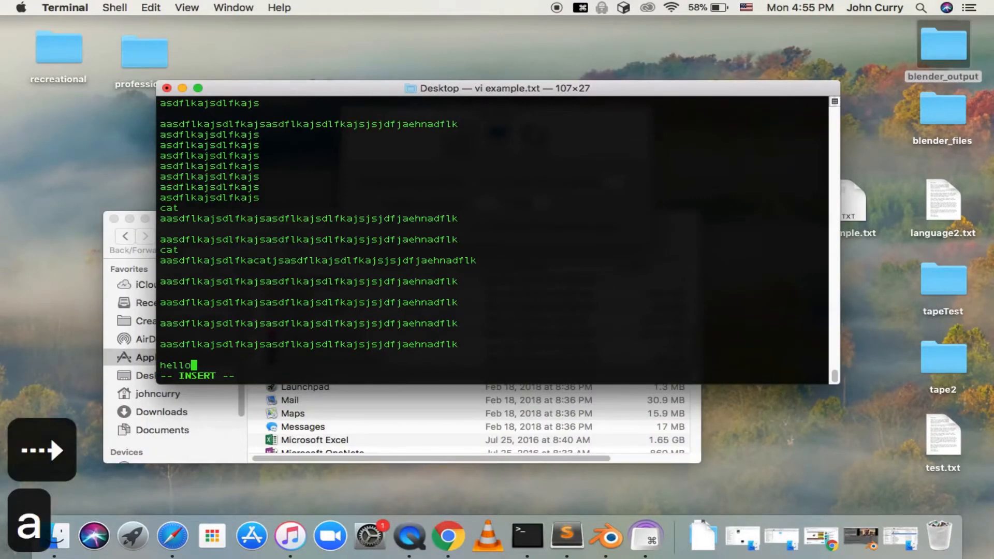
key(Return)
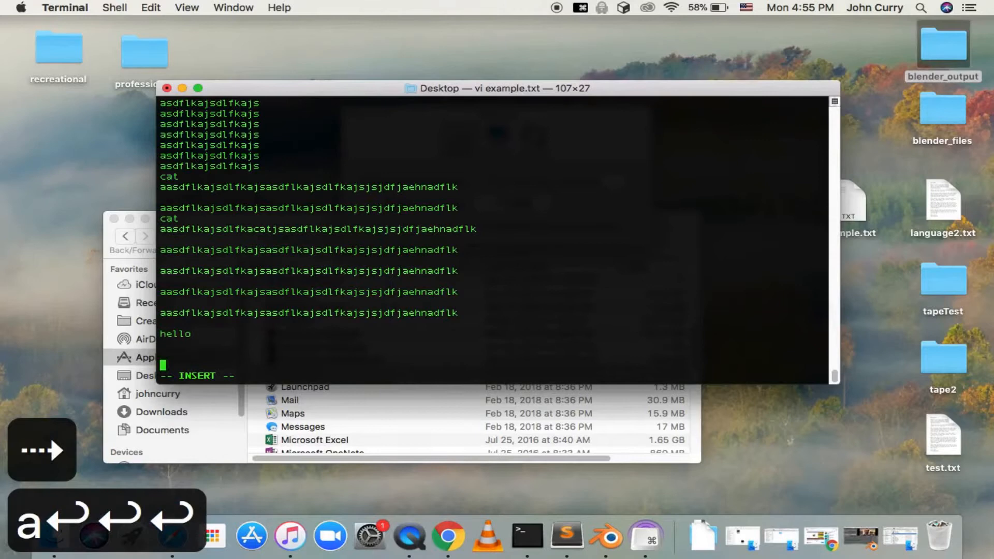
text(hello there how ya)
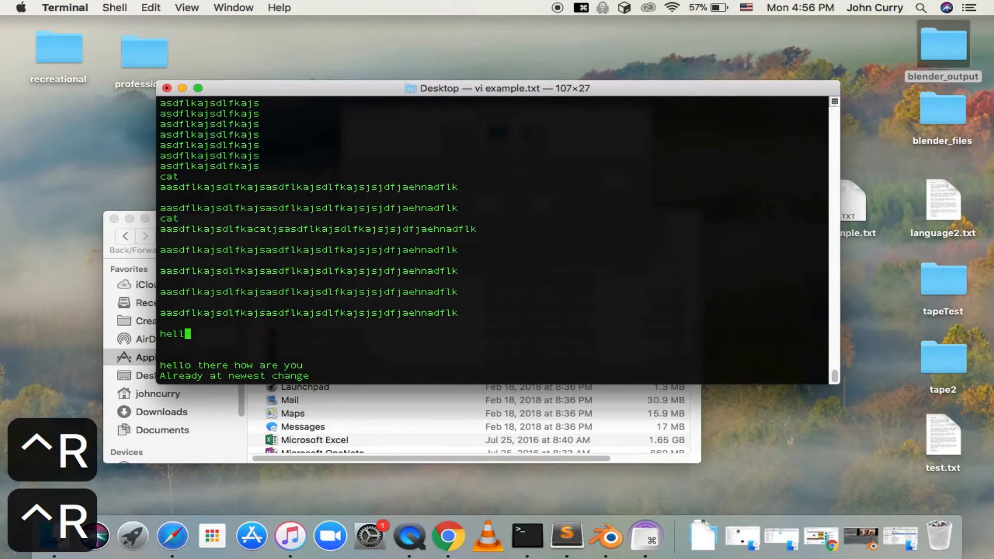
key(u)
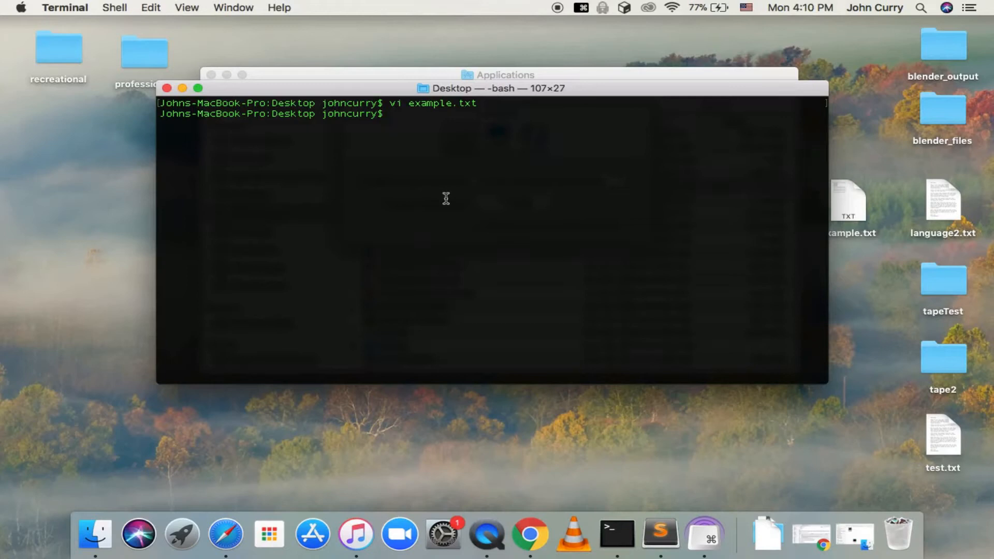
mouse_move(408, 191)
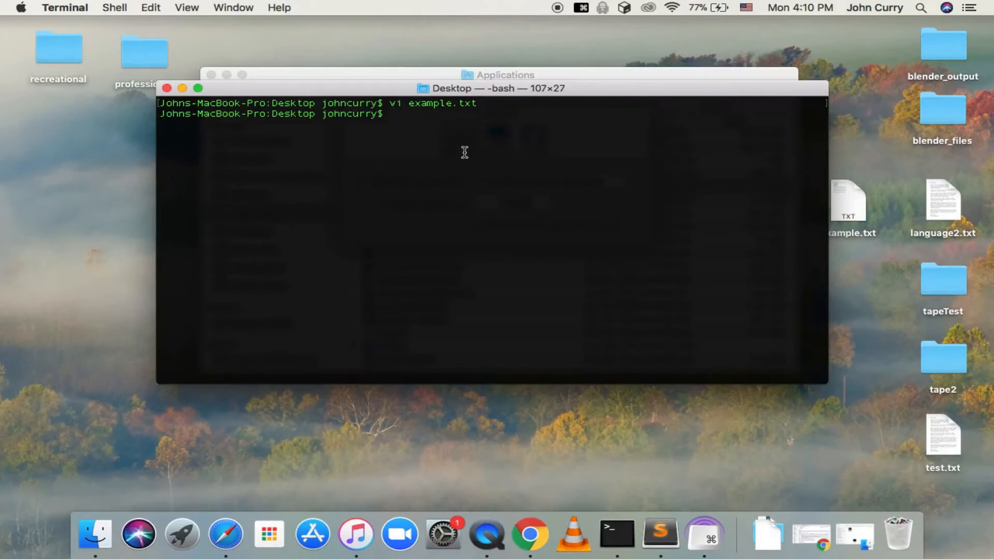
mouse_move(467, 242)
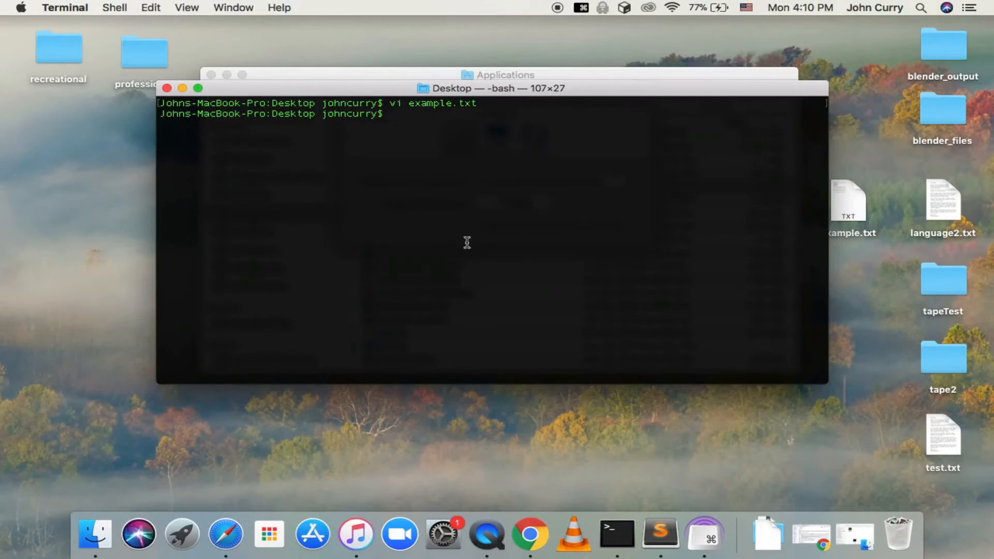
mouse_move(488, 179)
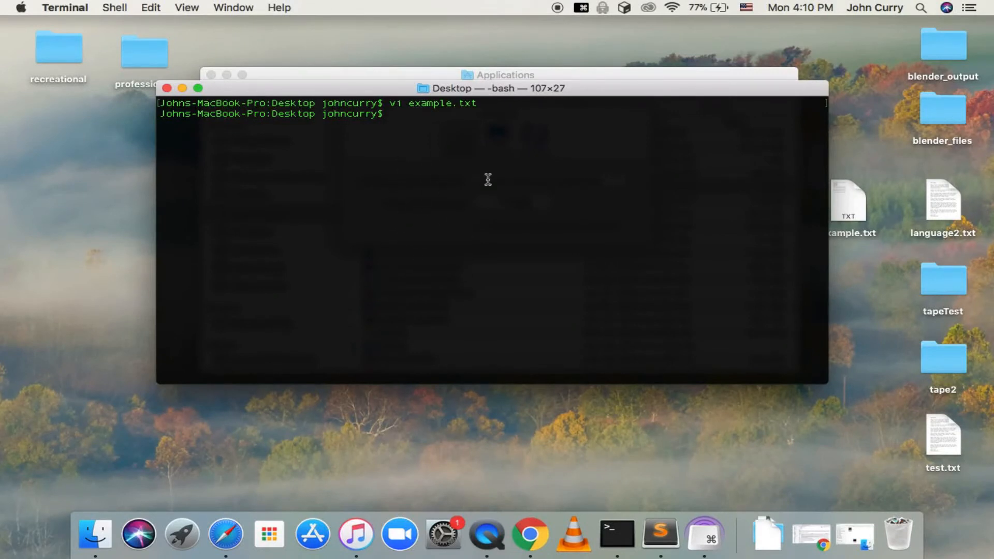
mouse_move(441, 125)
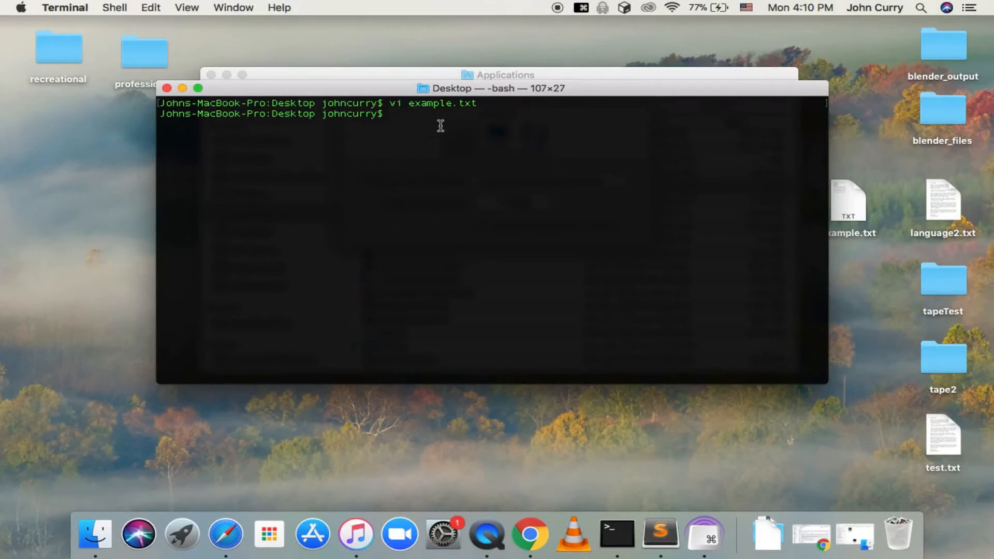
mouse_move(394, 265)
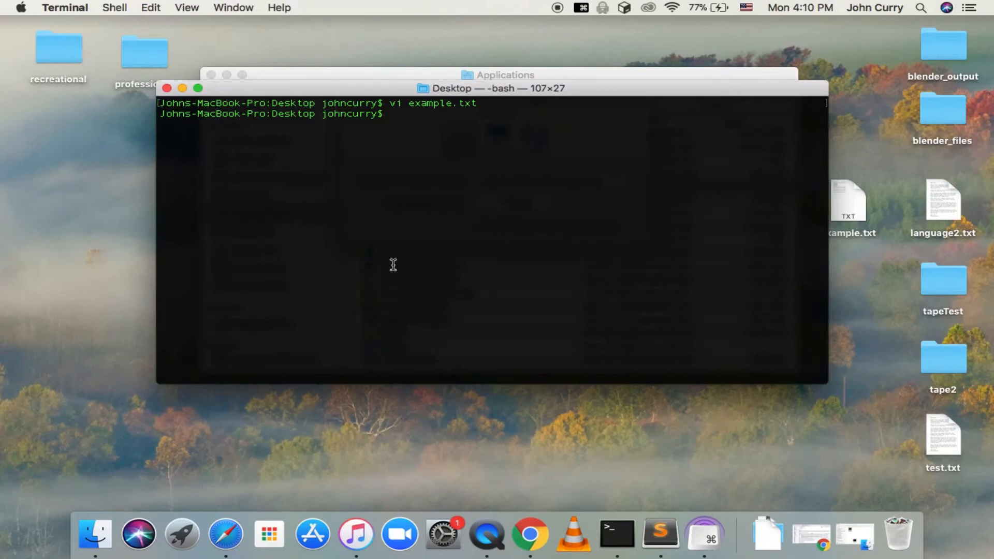